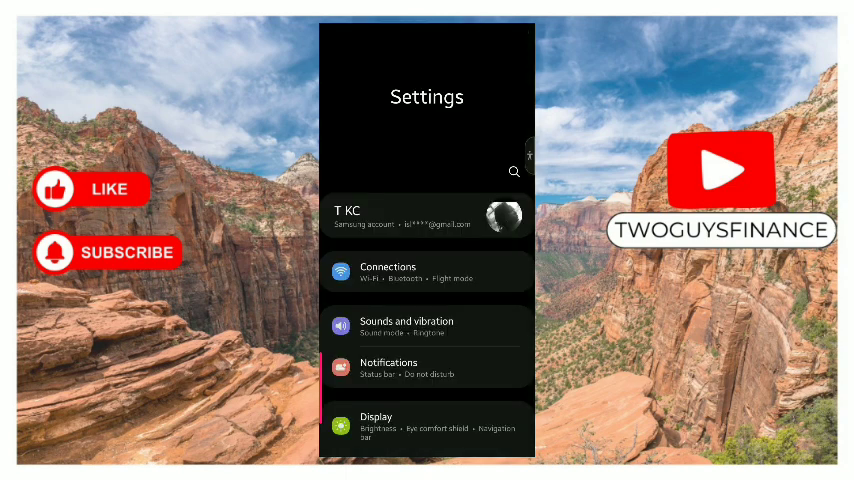
Step: Go to the Sounds and vibration page, where the sound mode reads Mute
scroll(down, 3)
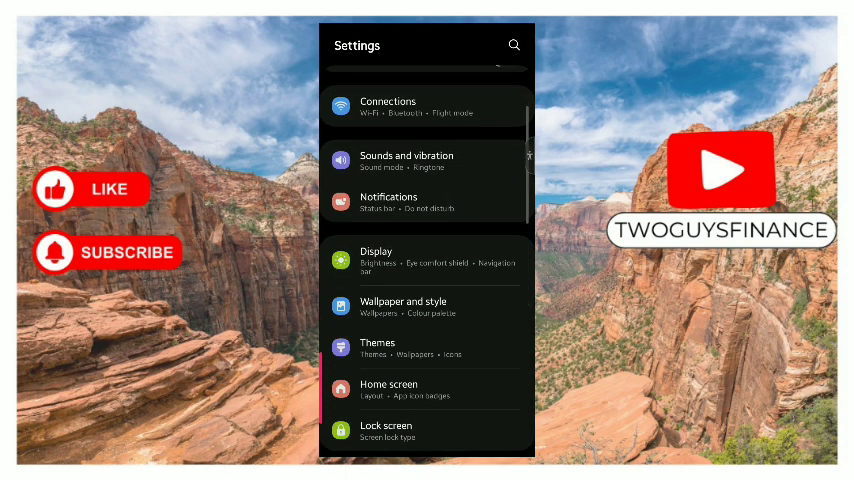
click(408, 162)
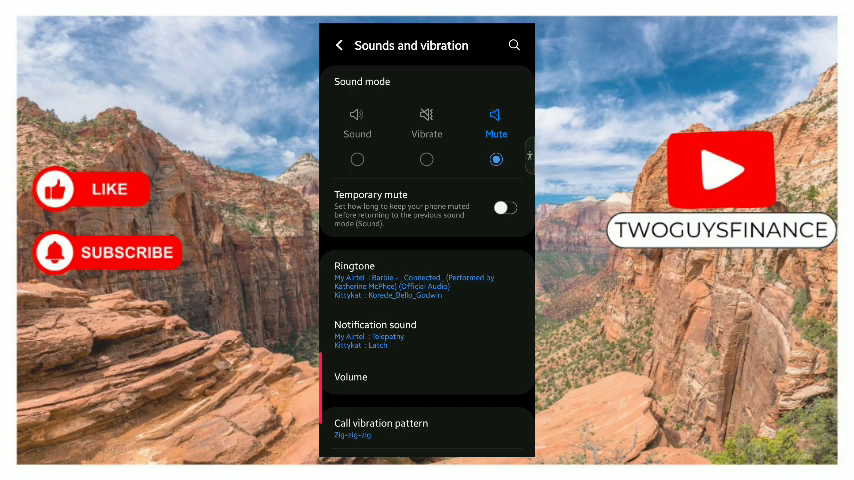
click(504, 208)
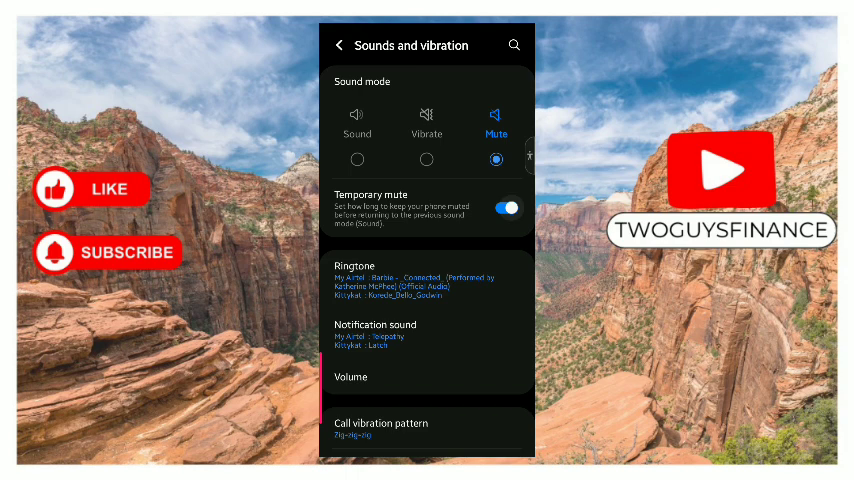
click(504, 208)
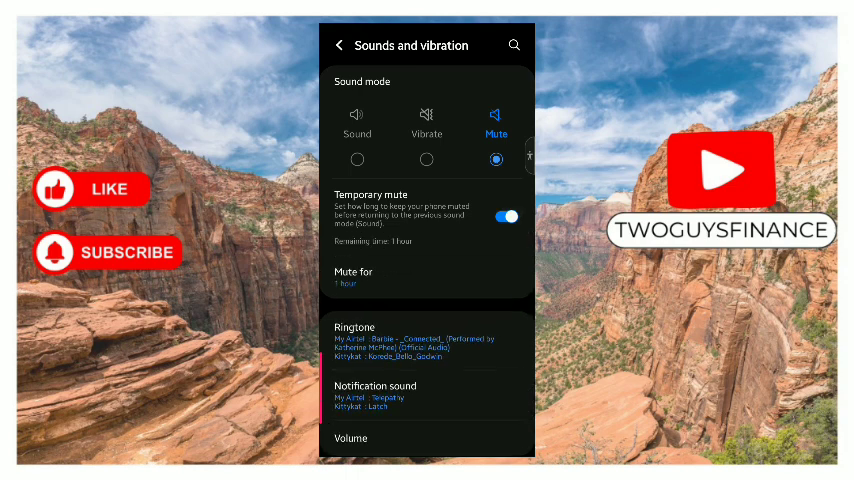
click(370, 278)
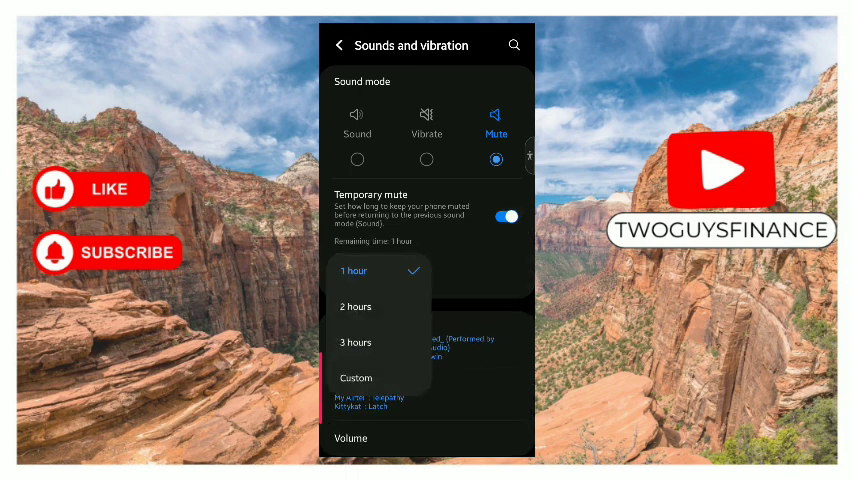
click(504, 210)
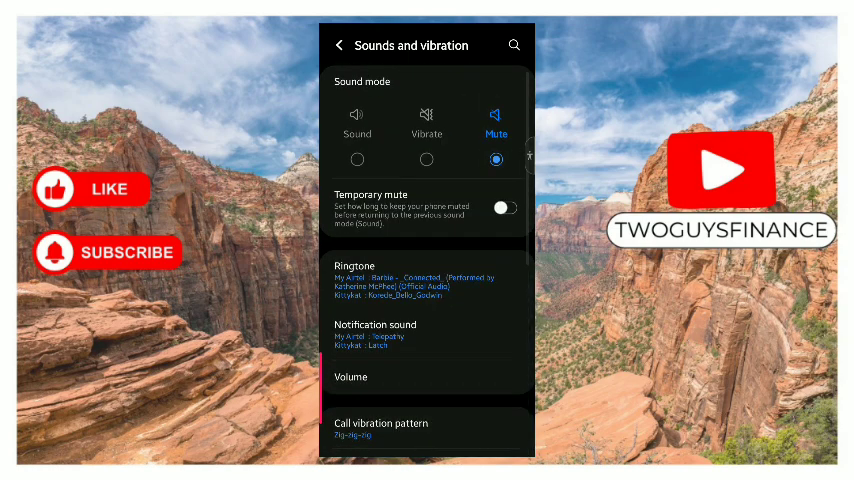
Step: Lower the media volume slider on the Volume page
scroll(down, 3)
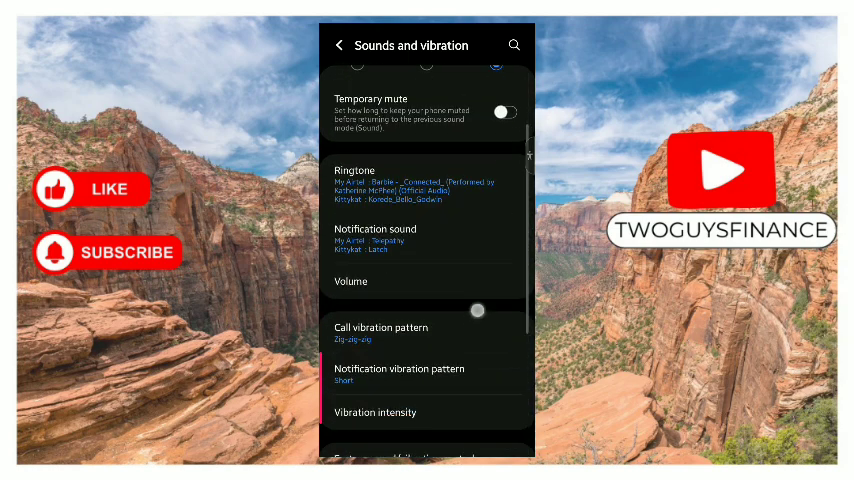
scroll(down, 3)
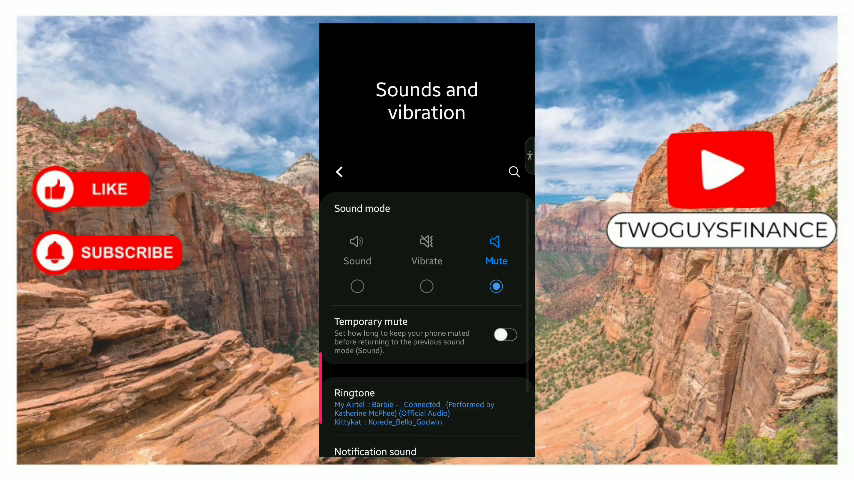
click(426, 244)
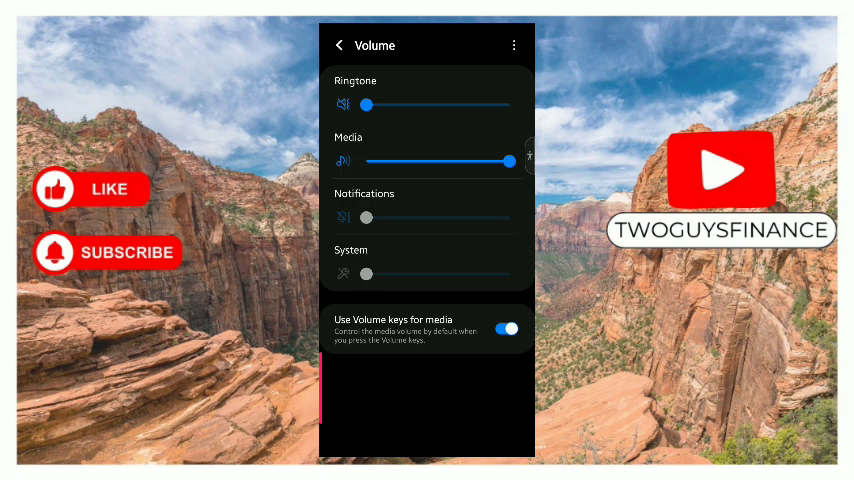
drag(508, 156, 368, 156)
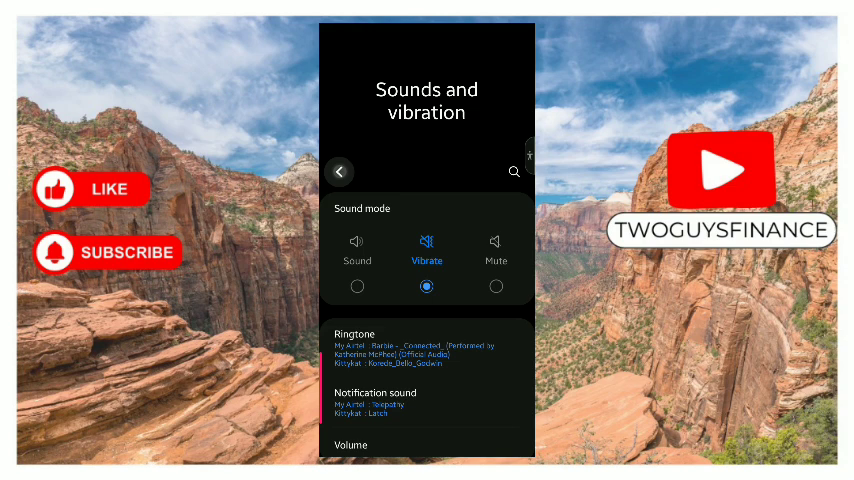
Step: Leave the sound settings so the quick panel can be pulled down
click(340, 170)
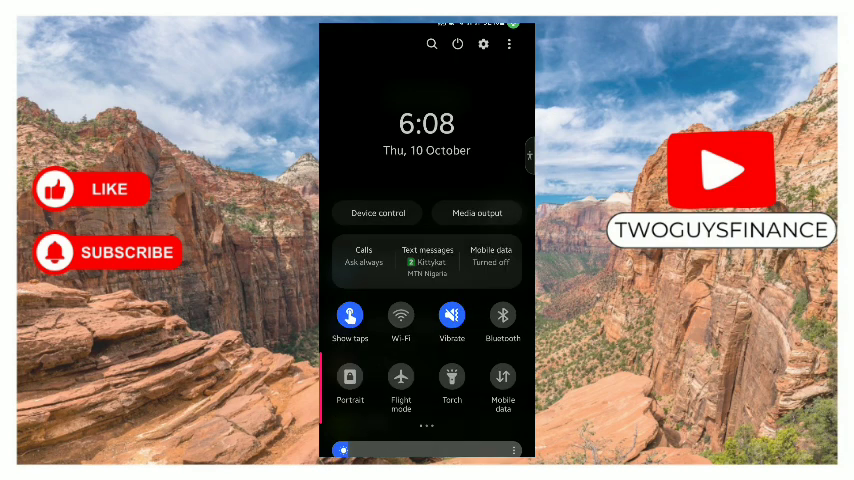
Step: Cycle the quick panel sound tile through Mute, Sound and back to Mute
click(452, 316)
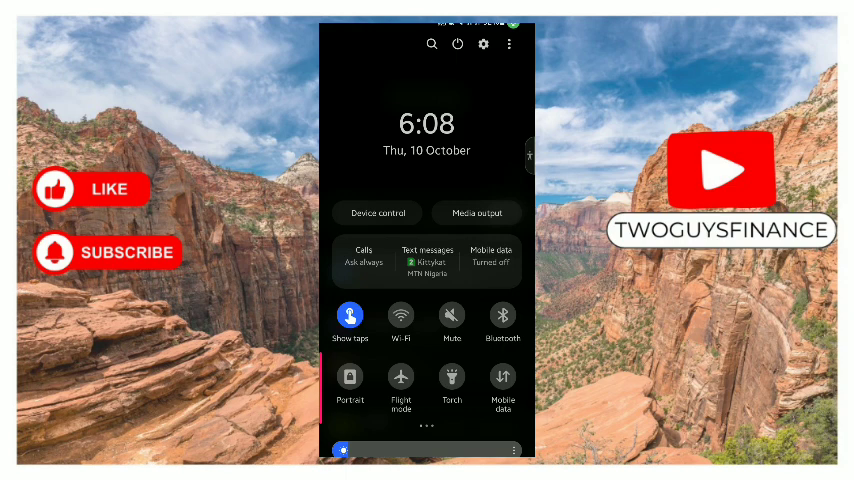
click(452, 316)
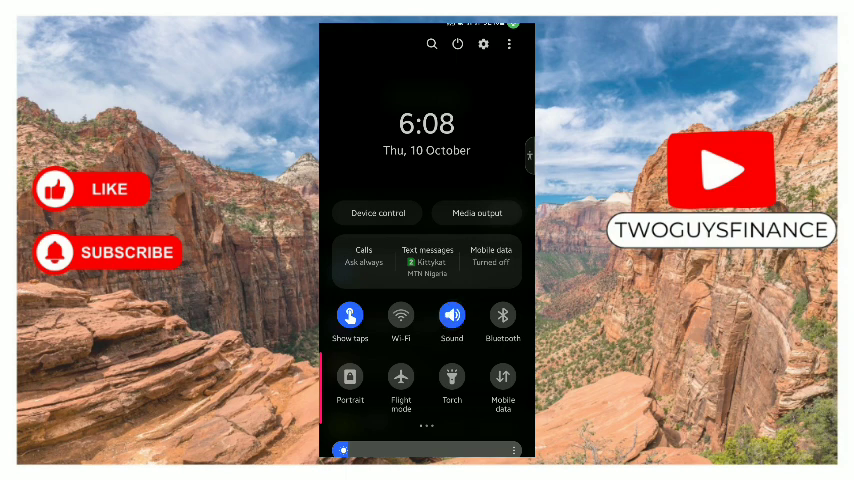
click(452, 316)
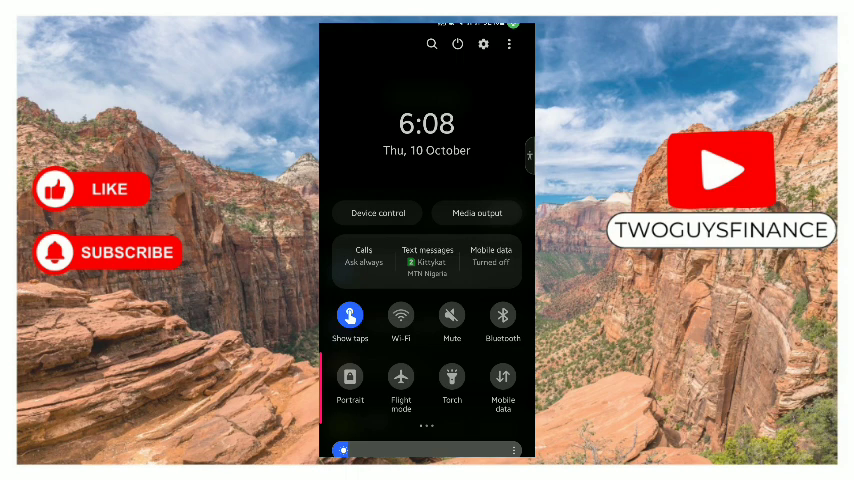
Step: Swipe to the next tile page and turn on Do not disturb
scroll(left, 3)
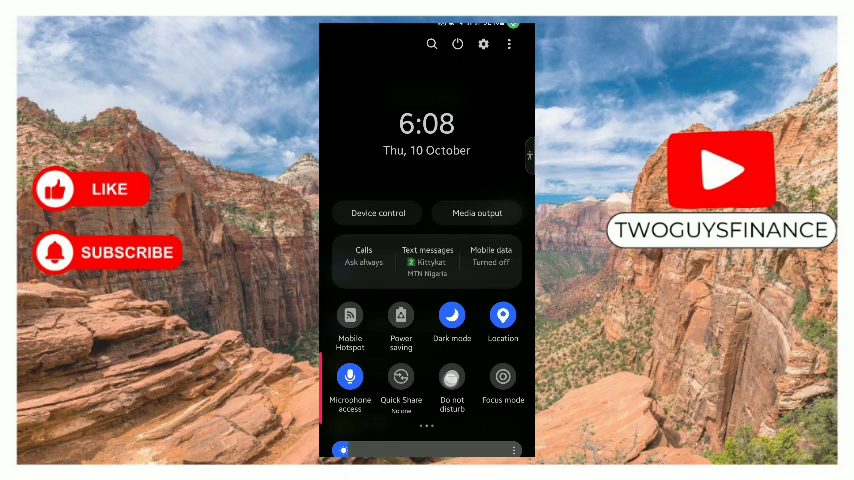
click(452, 376)
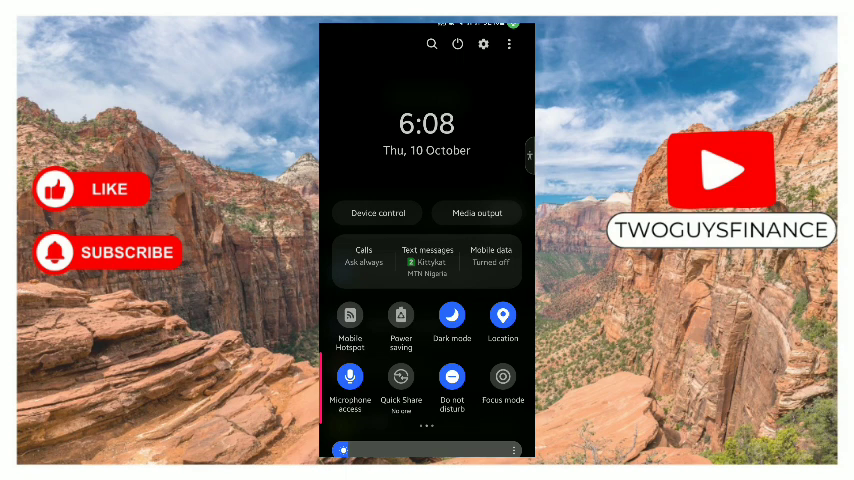
click(452, 376)
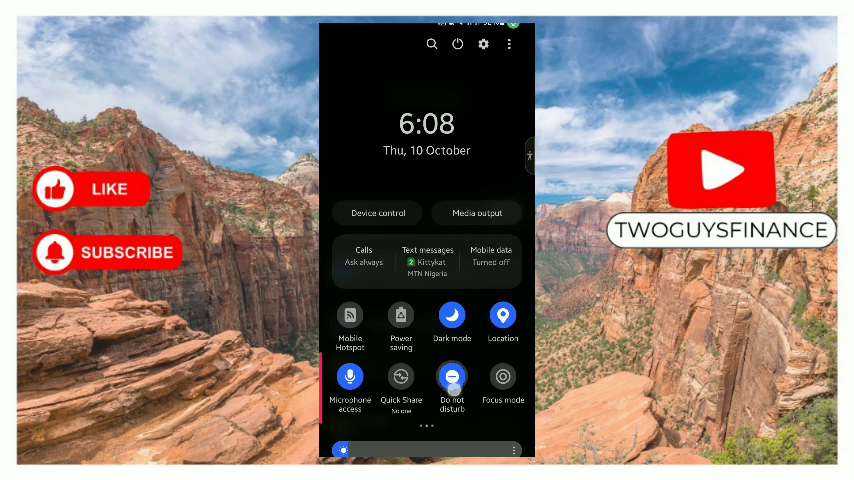
Step: Review the Do not disturb calls, messages and conversations exceptions
click(452, 376)
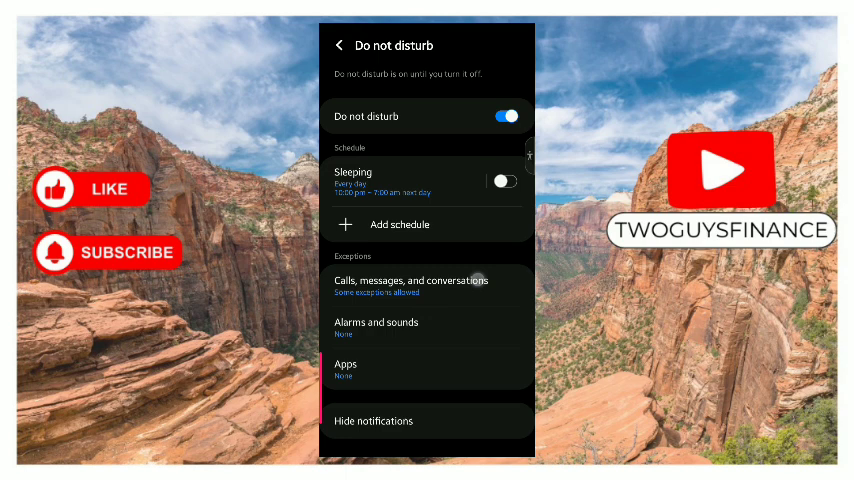
click(428, 288)
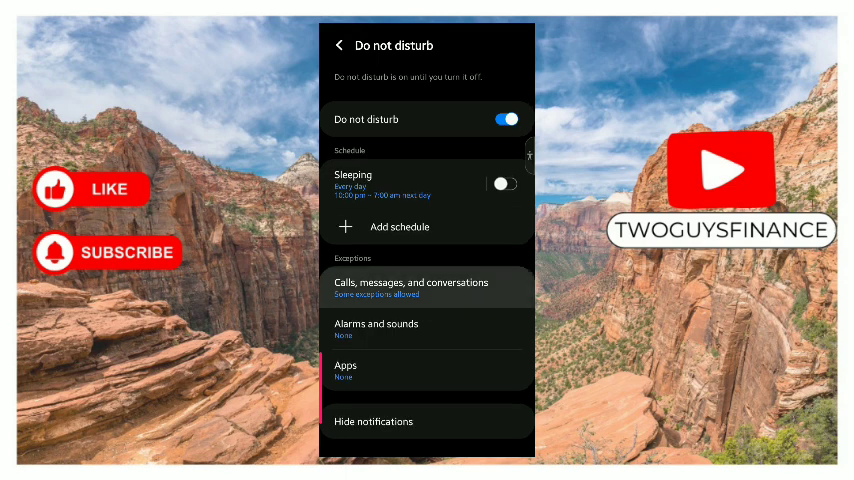
click(428, 288)
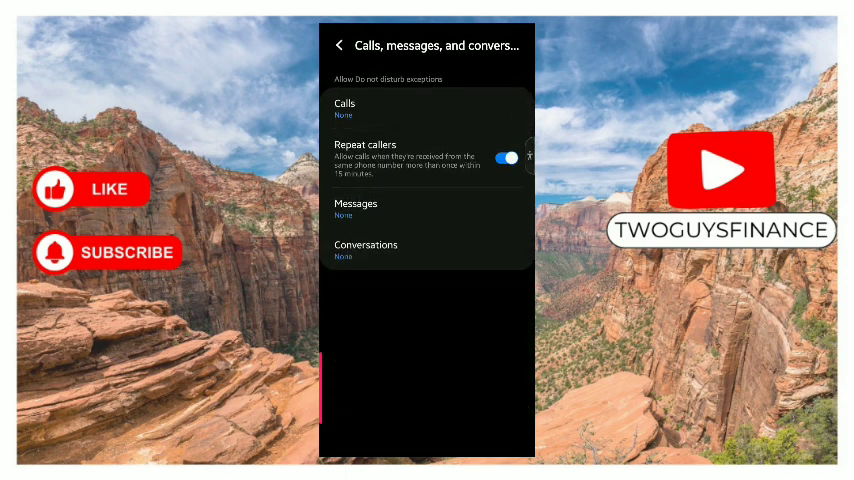
click(340, 46)
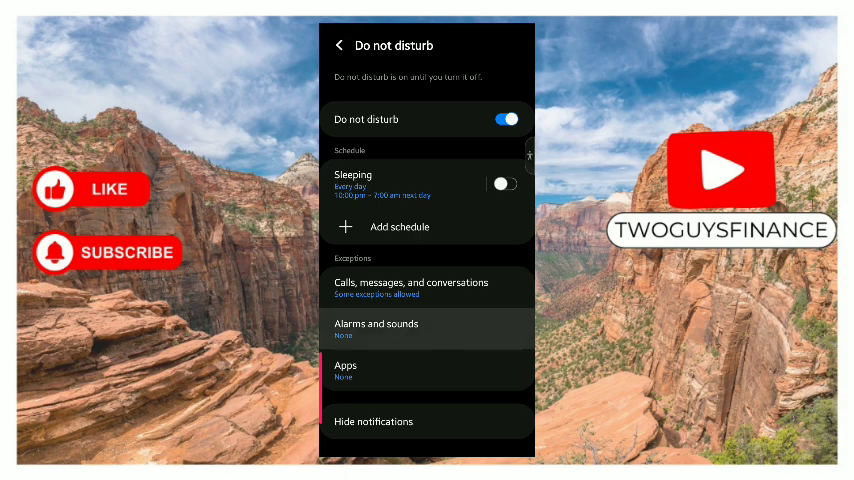
Step: Review the apps allowed during Do not disturb, then return to the main settings list
click(376, 328)
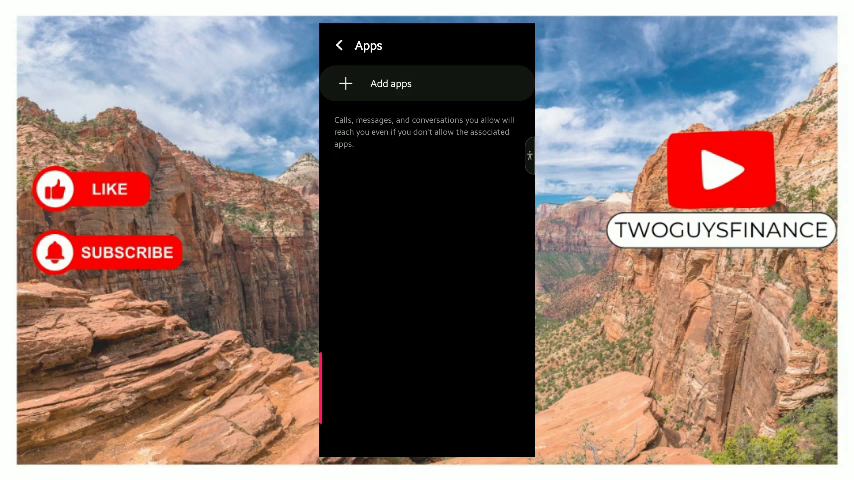
click(340, 44)
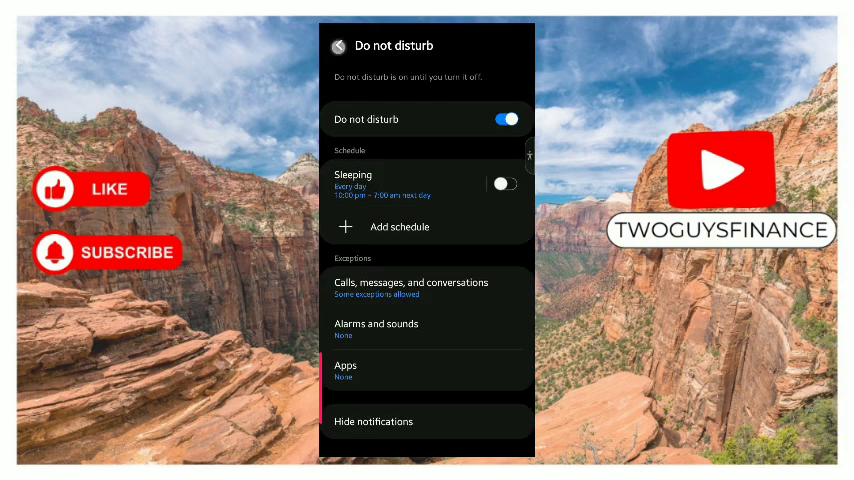
click(336, 46)
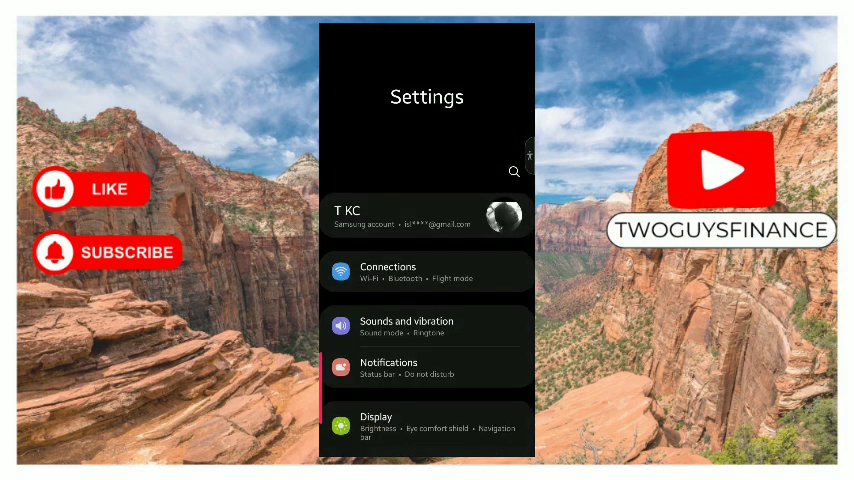